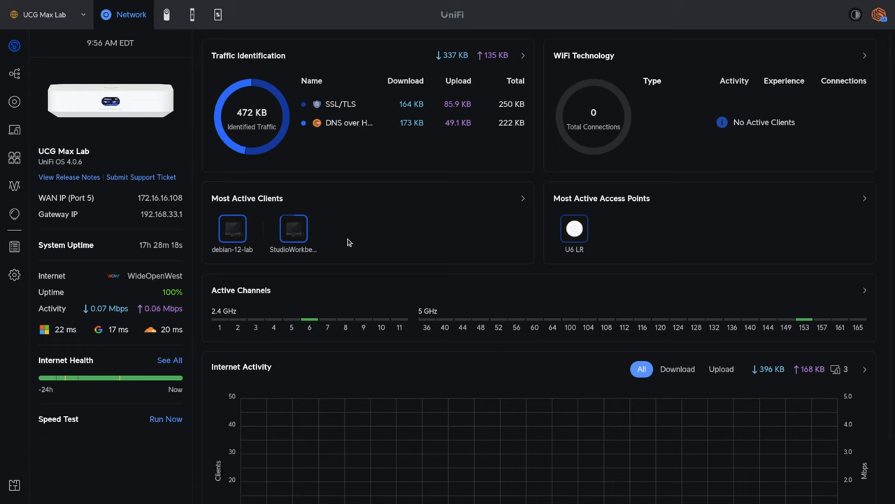
{"action": "mouse_move", "coordinate": [14, 129]}
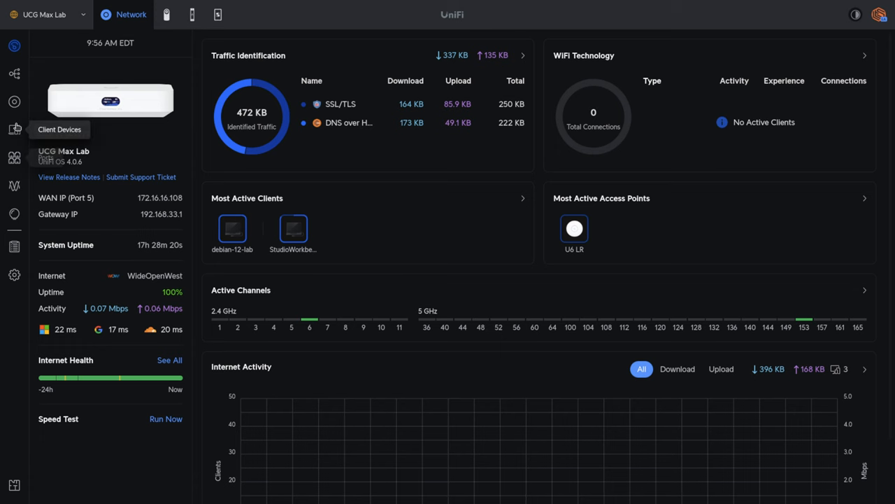
Open the UniFi Devices list showing UCG Max Lab, U6 LR and G3 Pro
{"action": "left_click", "coordinate": [14, 105]}
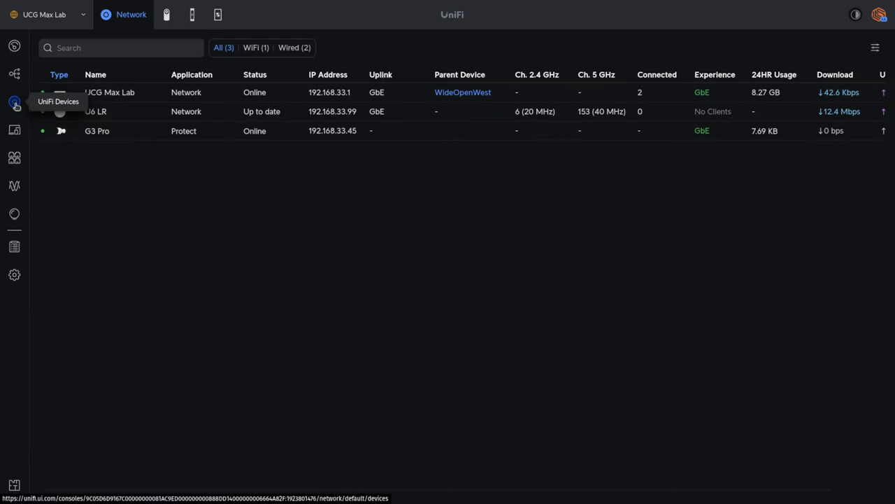
{"action": "mouse_move", "coordinate": [35, 123]}
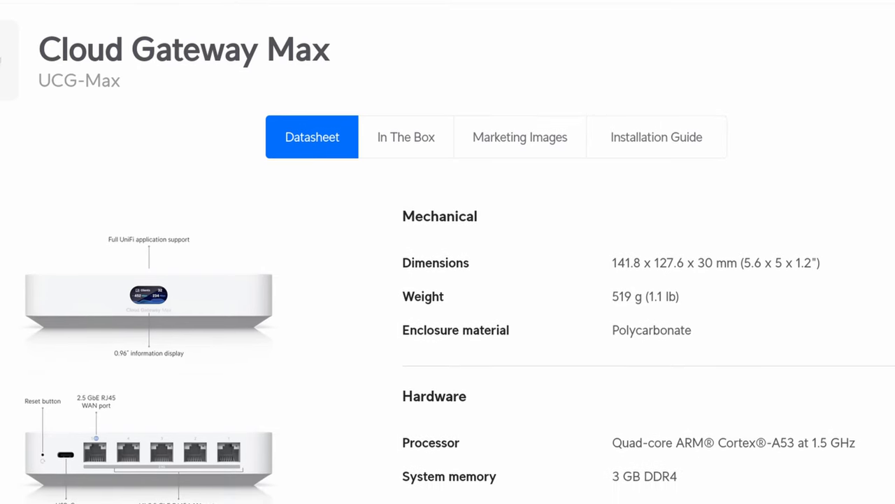
Scroll the Cloud Gateway Max datasheet down to the Hardware specifications
{"action": "scroll", "scroll_direction": "down", "scroll_amount": 3}
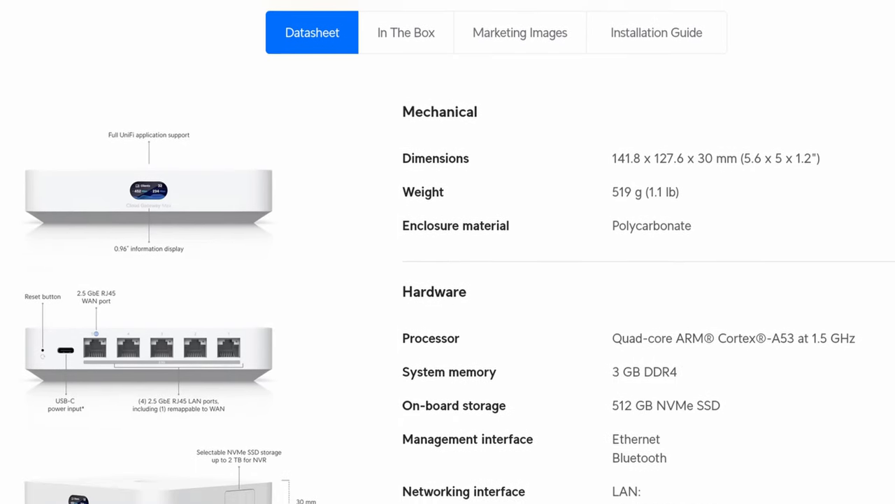
{"action": "scroll", "scroll_direction": "down", "scroll_amount": 3}
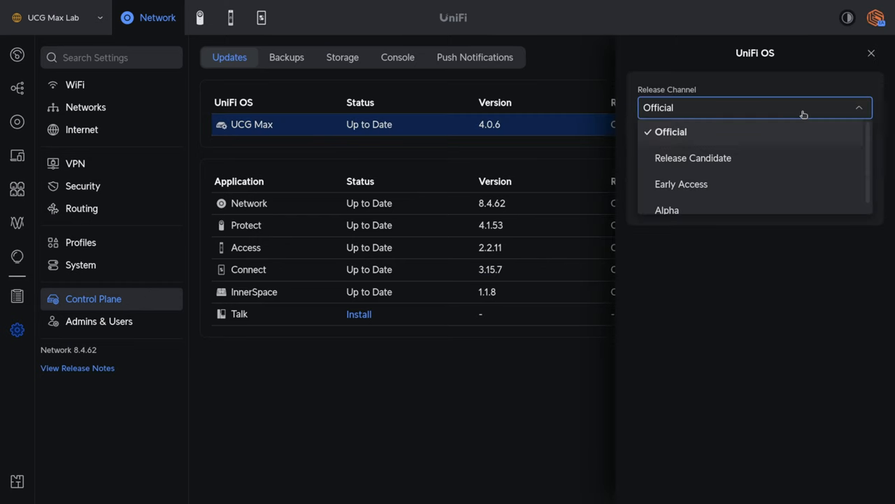
{"action": "mouse_move", "coordinate": [803, 112]}
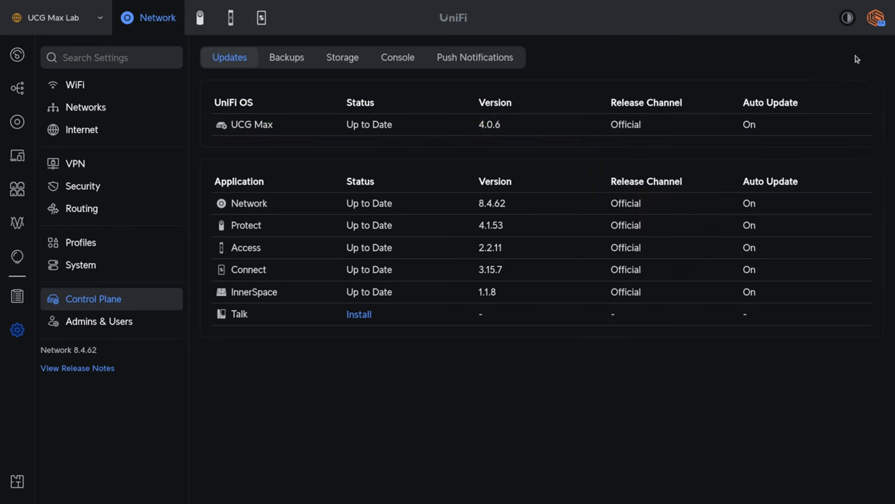
Show the System Updates settings with daily 3 AM automatic device updates
{"action": "left_click", "coordinate": [80, 264]}
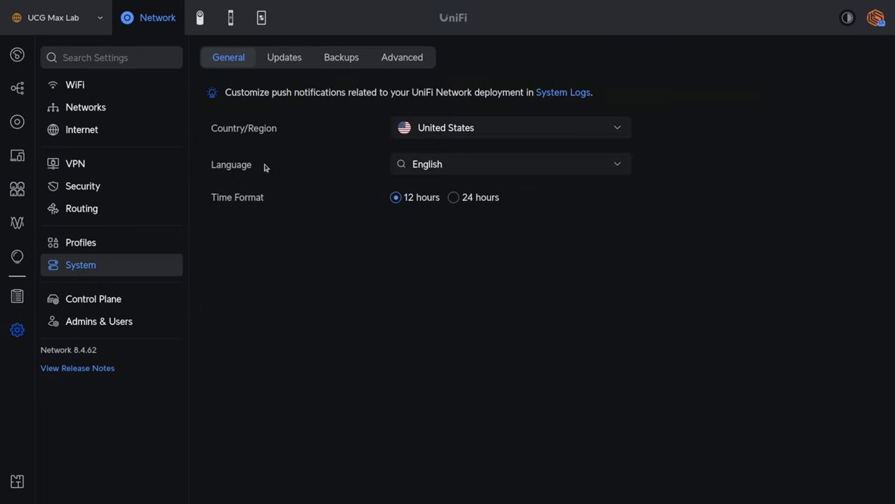
{"action": "left_click", "coordinate": [284, 58]}
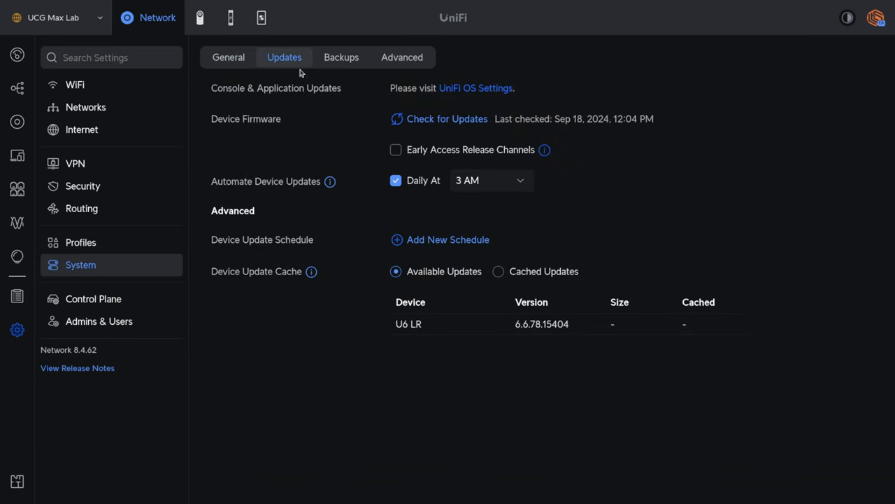
{"action": "mouse_move", "coordinate": [410, 196]}
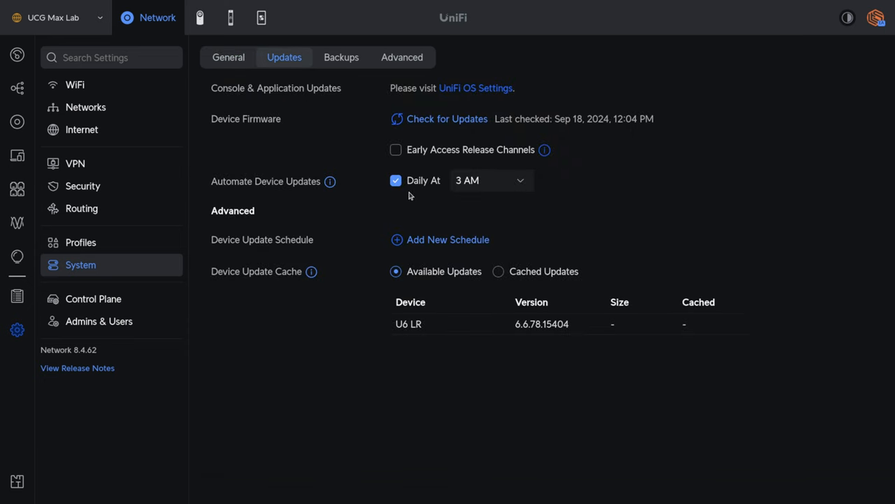